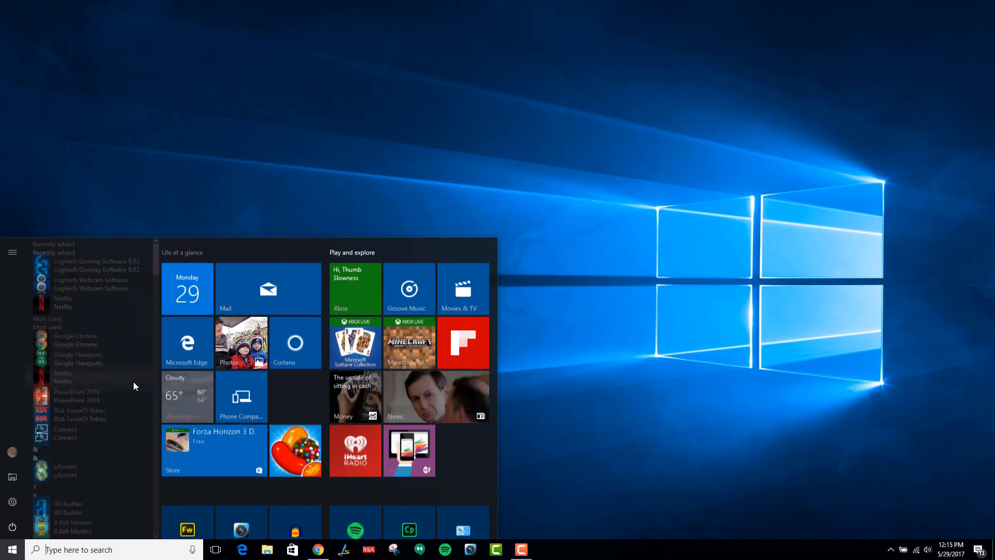
- Launch the Connect app from the Start menu's all-apps list under C
scroll(down, 3)
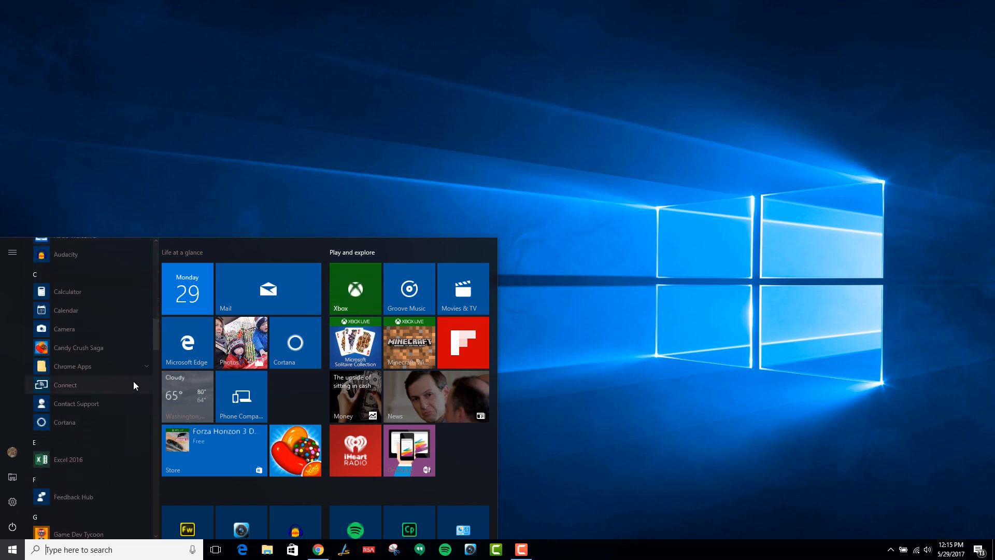
click(65, 385)
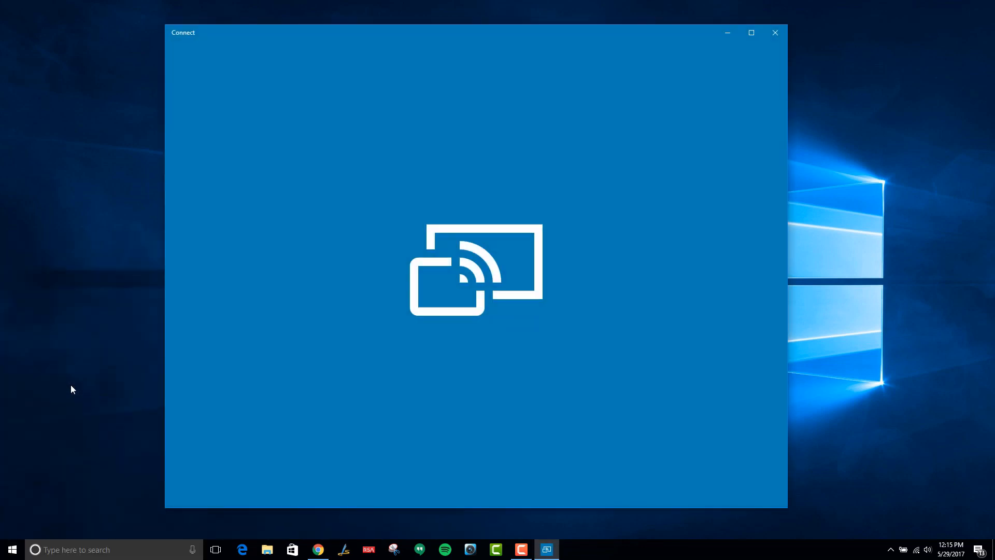